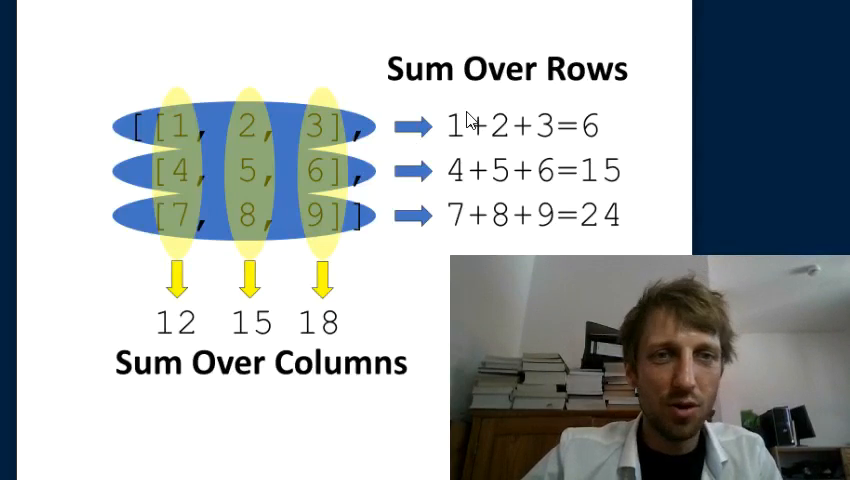
pyautogui.moveTo(232, 408)
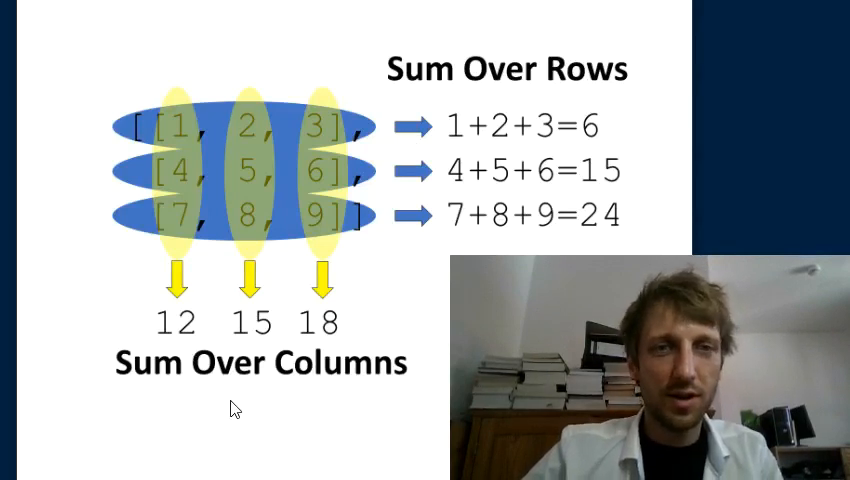
pyautogui.moveTo(122, 148)
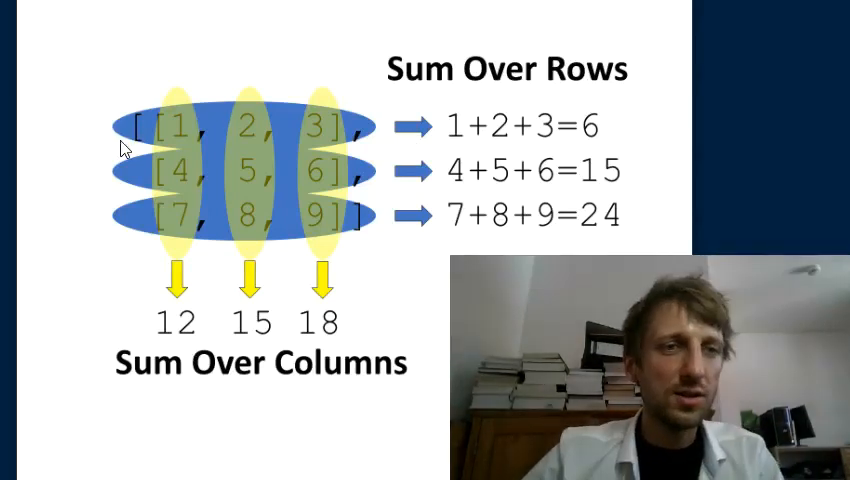
pyautogui.moveTo(388, 118)
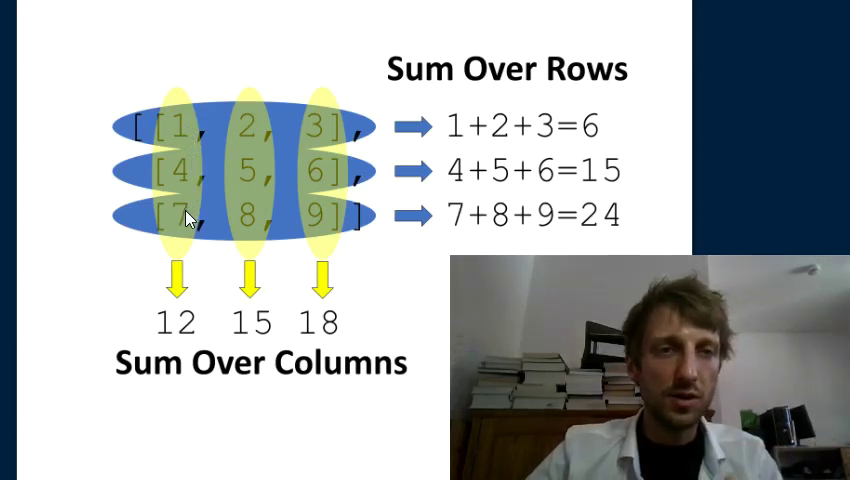
pyautogui.moveTo(252, 132)
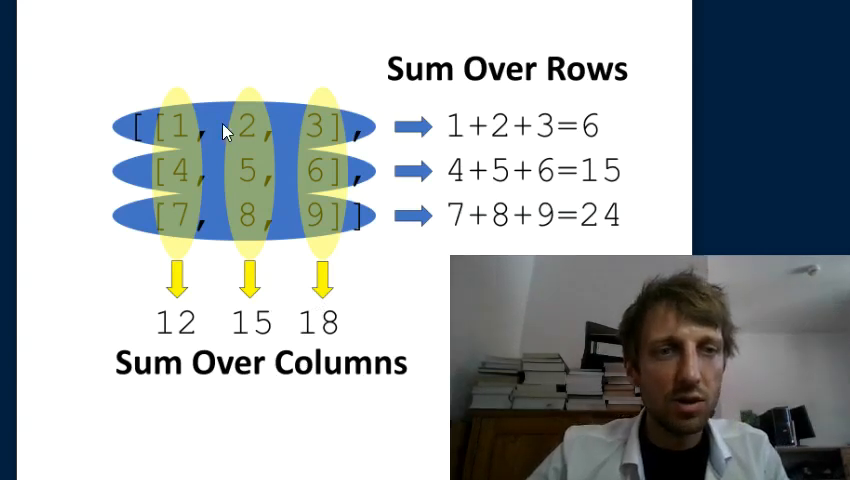
pyautogui.moveTo(177, 130)
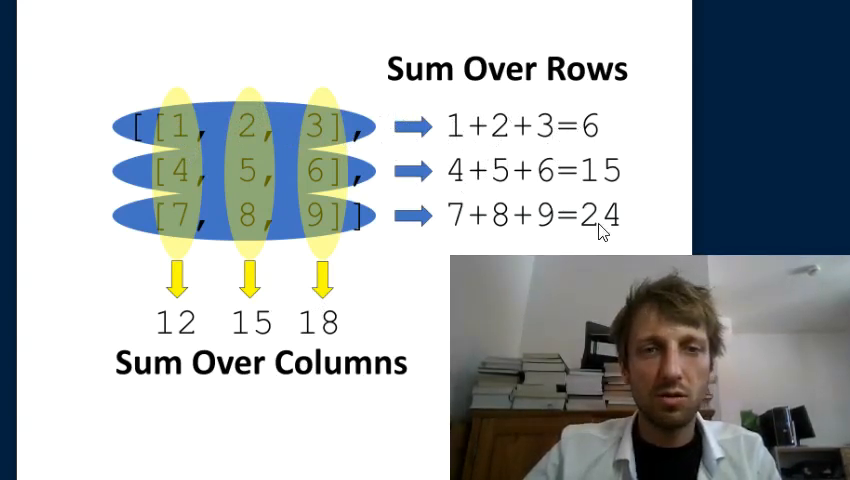
pyautogui.moveTo(635, 225)
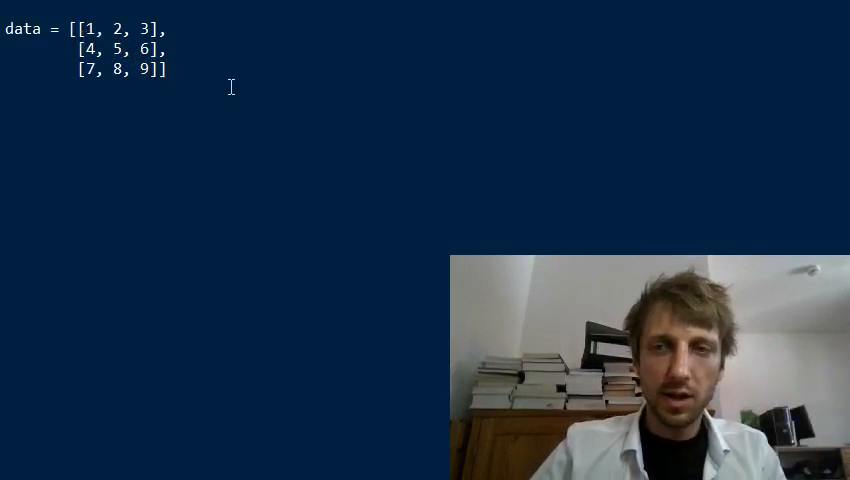
# - Add the template line res = [expression context] below data and select 'context'
pyautogui.write('#')
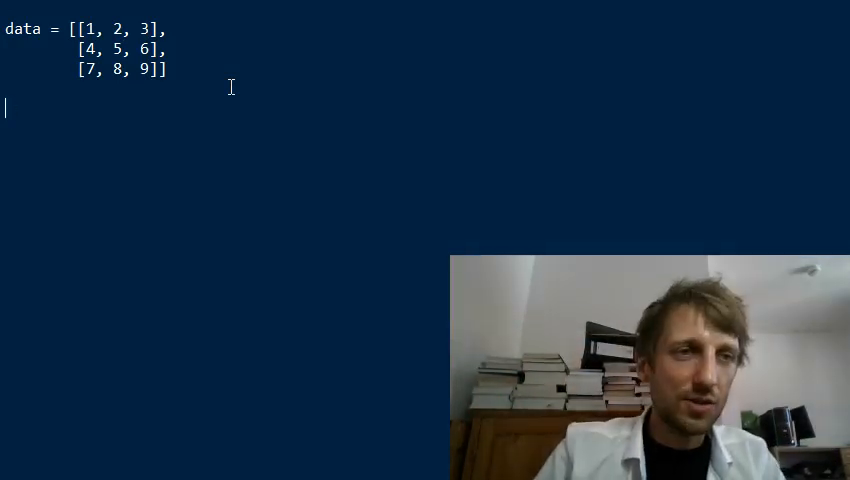
pyautogui.write('res =')
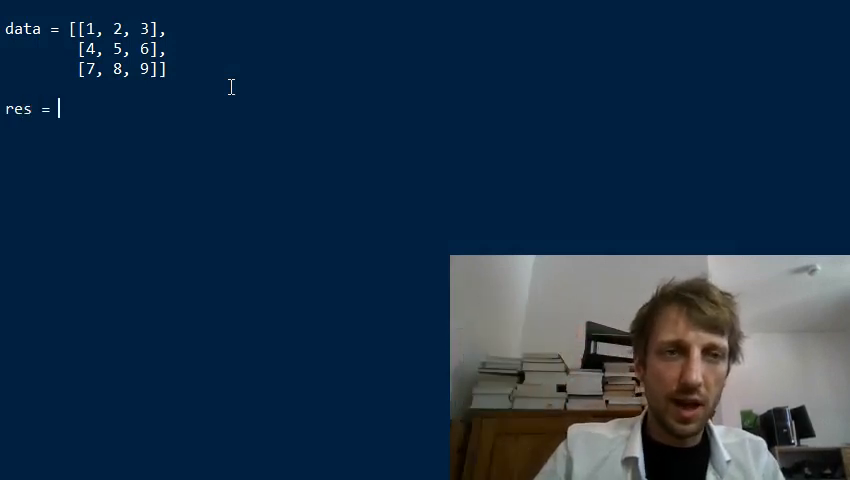
pyautogui.write('[]')
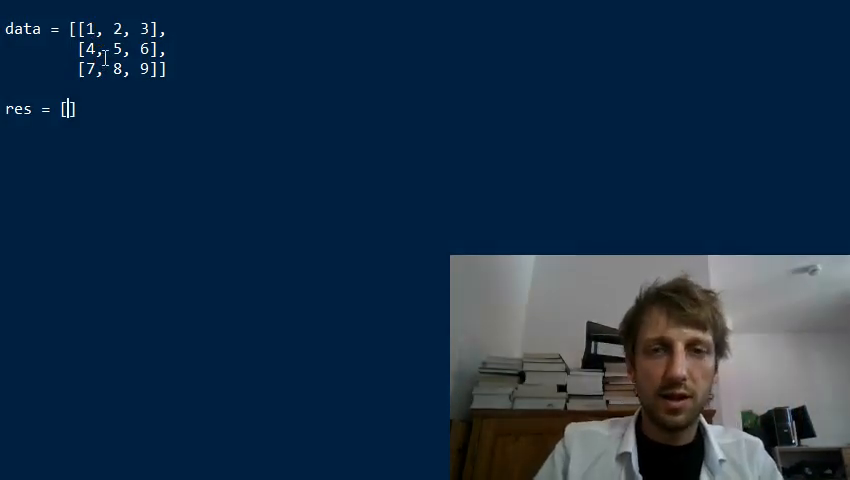
pyautogui.write('expression')
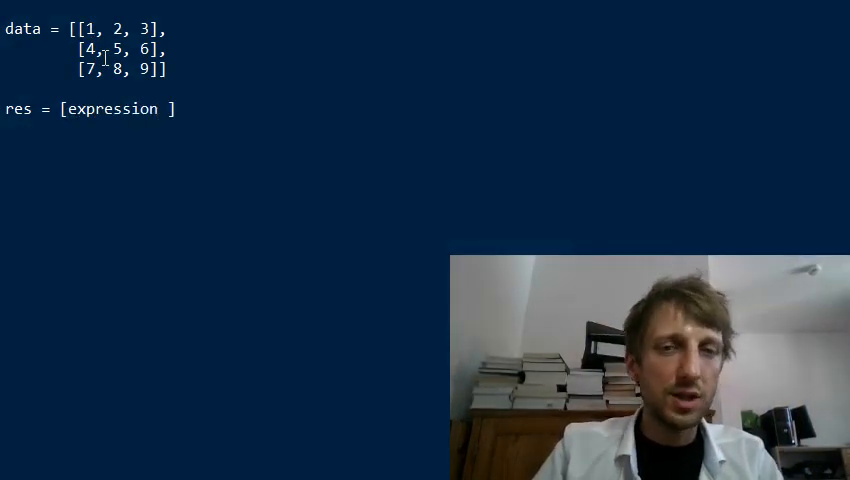
pyautogui.write('context')
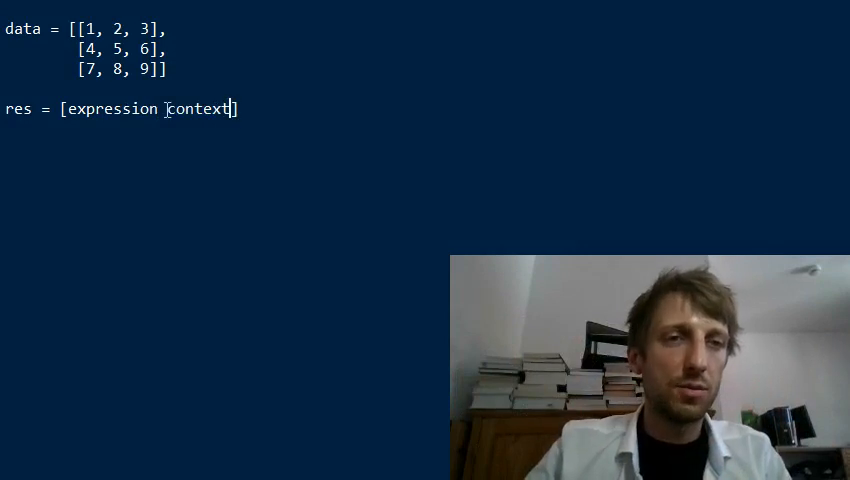
pyautogui.doubleClick(200, 108)
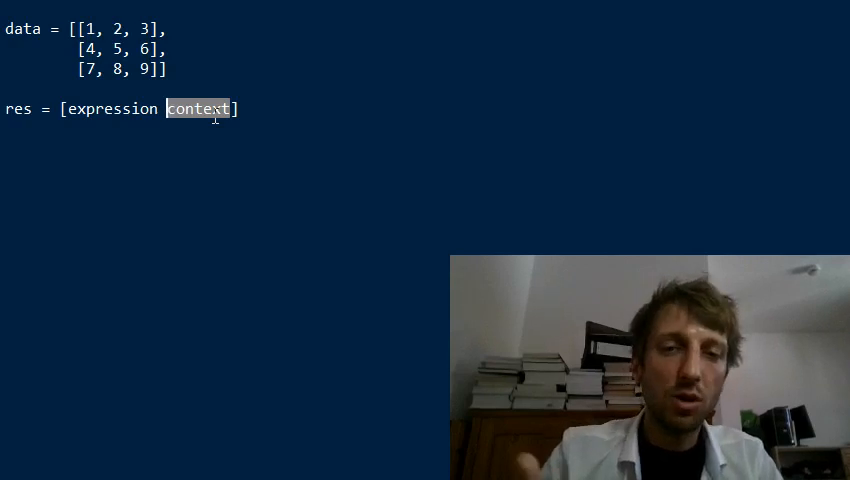
# - Replace 'context' with for x in zip(*data), giving res = [expression for x in zip(*data)]
pyautogui.write('for x')
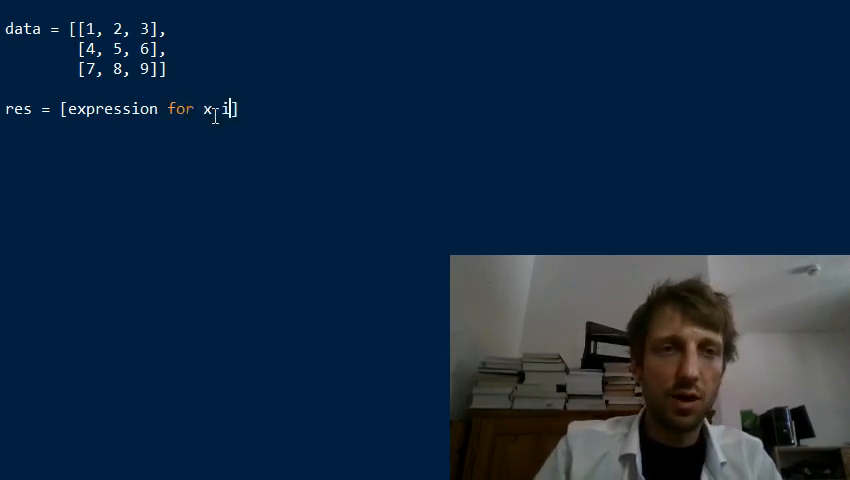
pyautogui.write('in zip(*da')
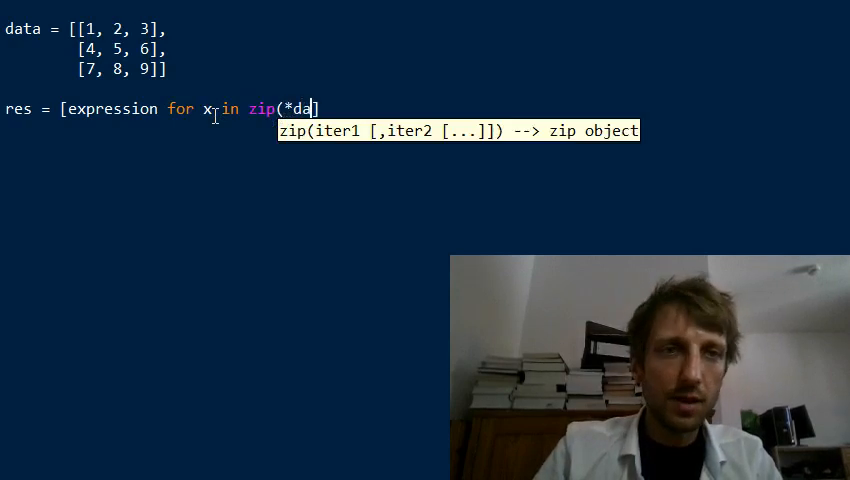
pyautogui.write('ta)]')
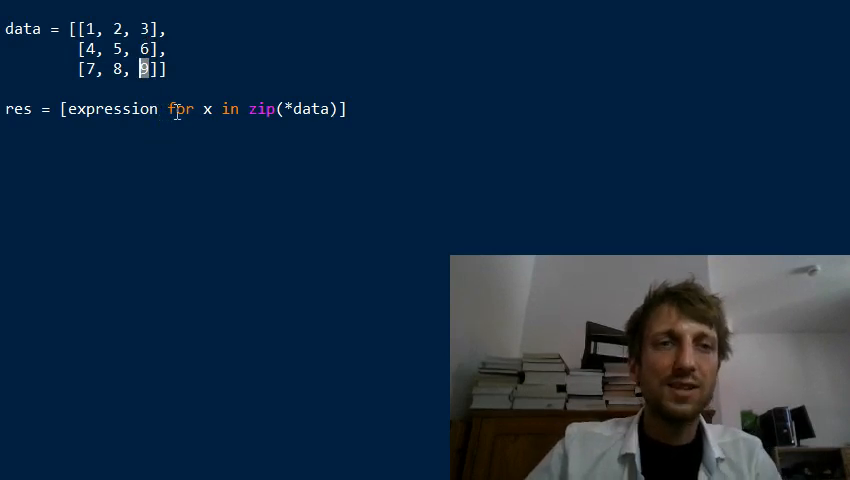
pyautogui.moveTo(267, 113)
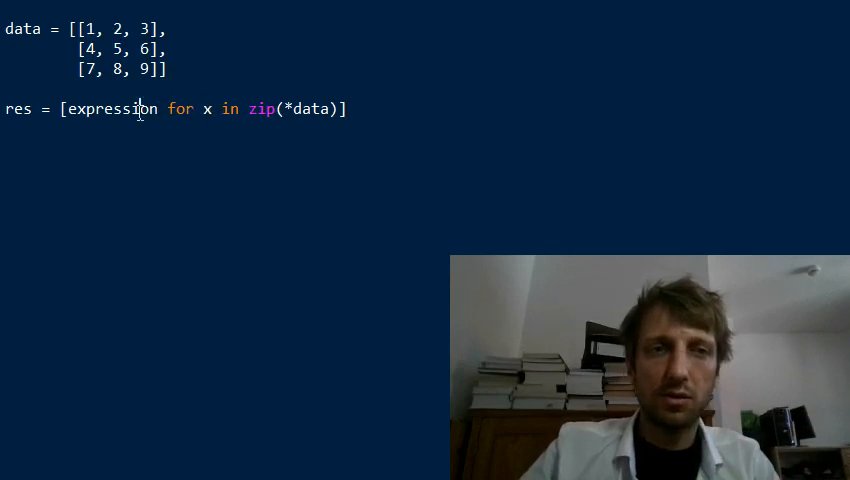
# - Replace 'expression' with sum(x) and add print(res) on the next line
pyautogui.doubleClick(108, 109)
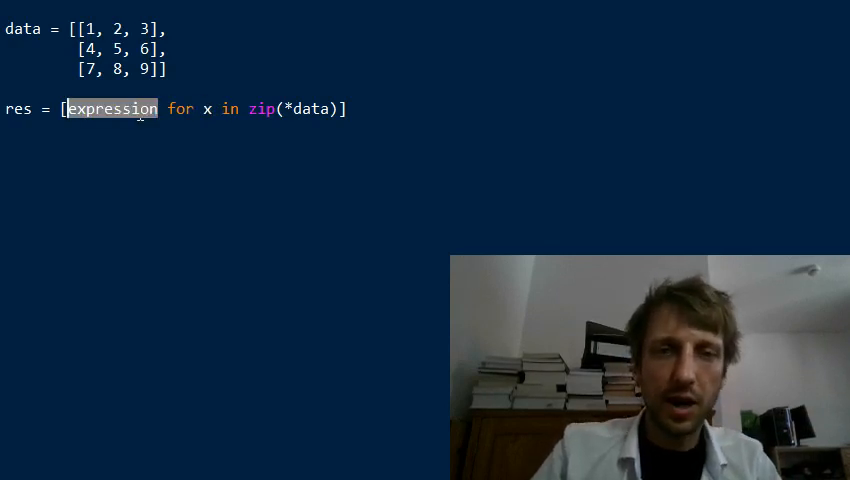
pyautogui.write('sum(x)')
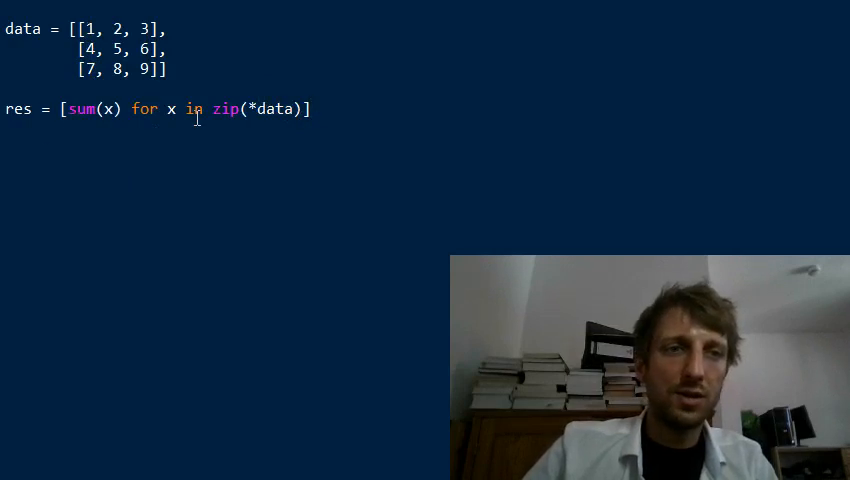
pyautogui.tripleClick(150, 108)
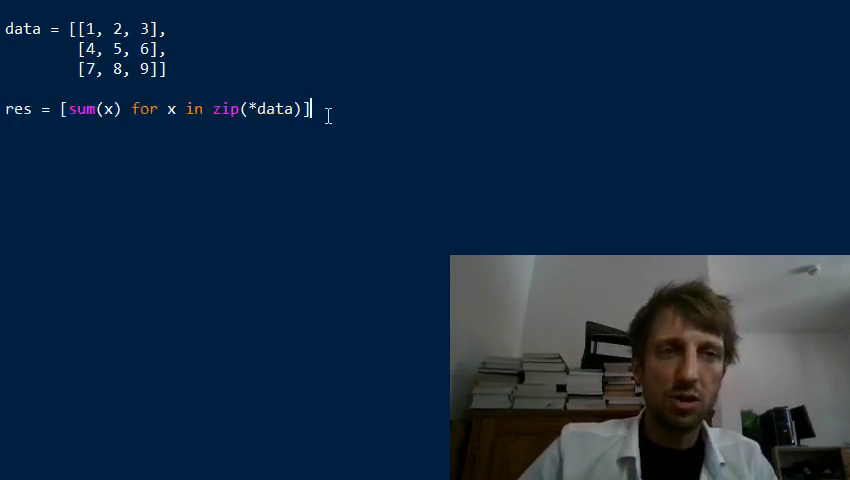
pyautogui.write('print(')
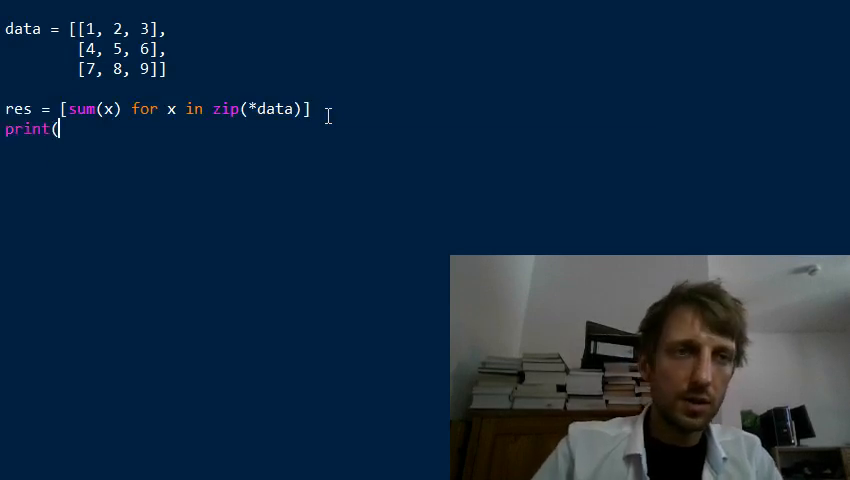
pyautogui.write('res)')
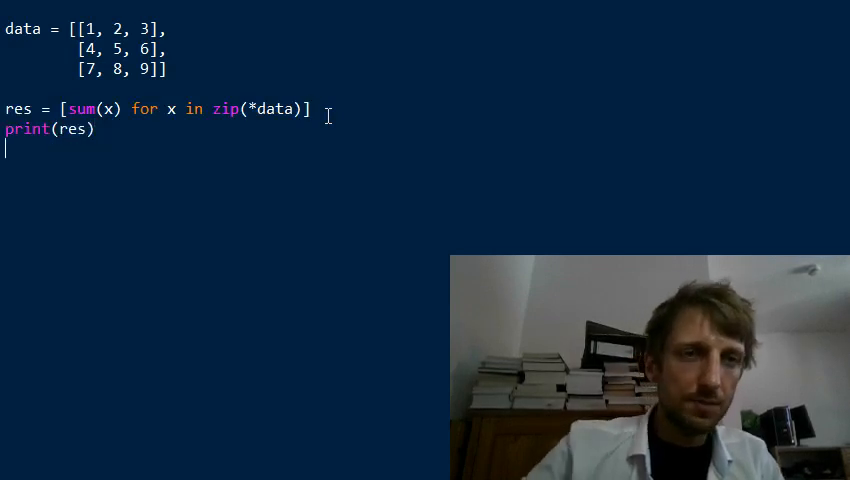
# - Run the script with F5 and confirm the shell shows [12, 15, 18]
pyautogui.press('F5')
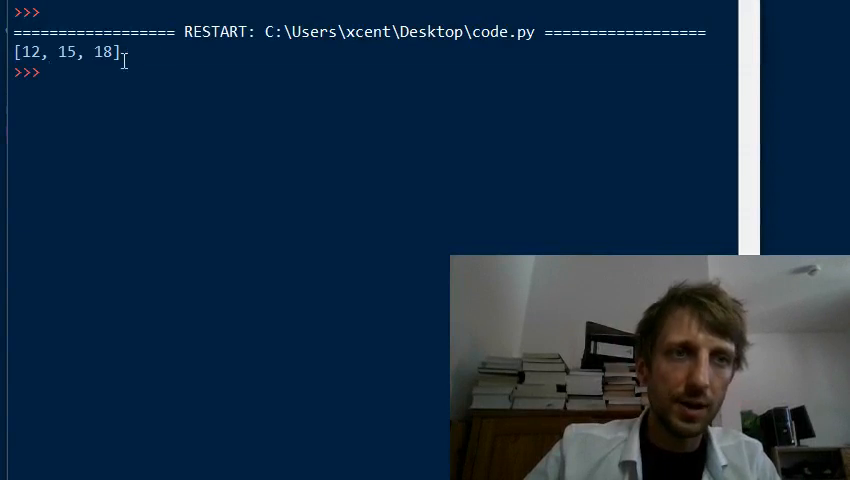
pyautogui.doubleClick(60, 50)
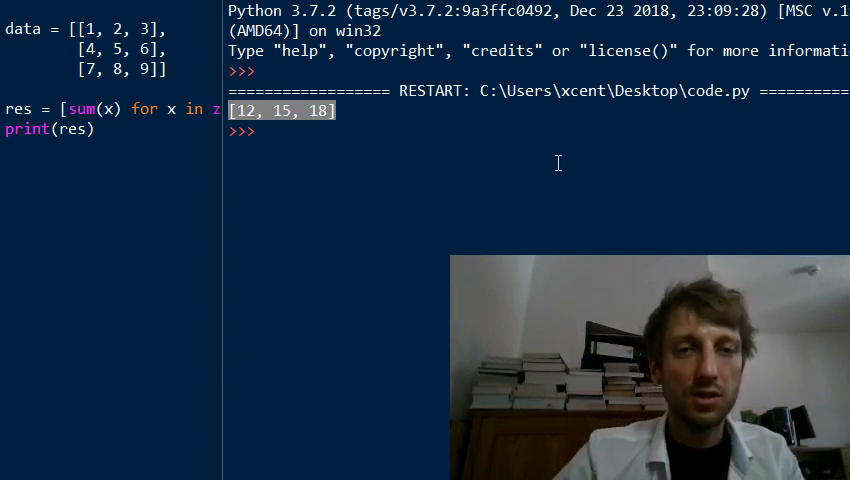
pyautogui.moveTo(544, 158)
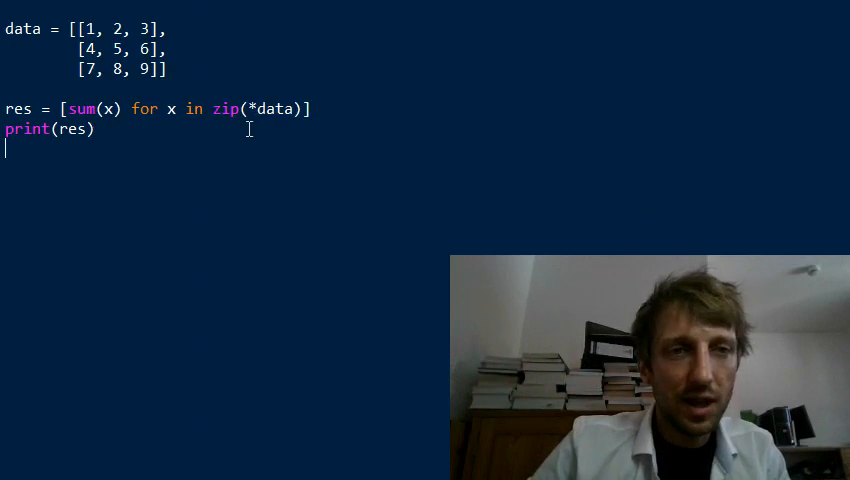
# - Highlight the Method 1 comprehension and start a '# Method 2' heading below it
pyautogui.moveTo(62, 108); pyautogui.dragTo(310, 108)
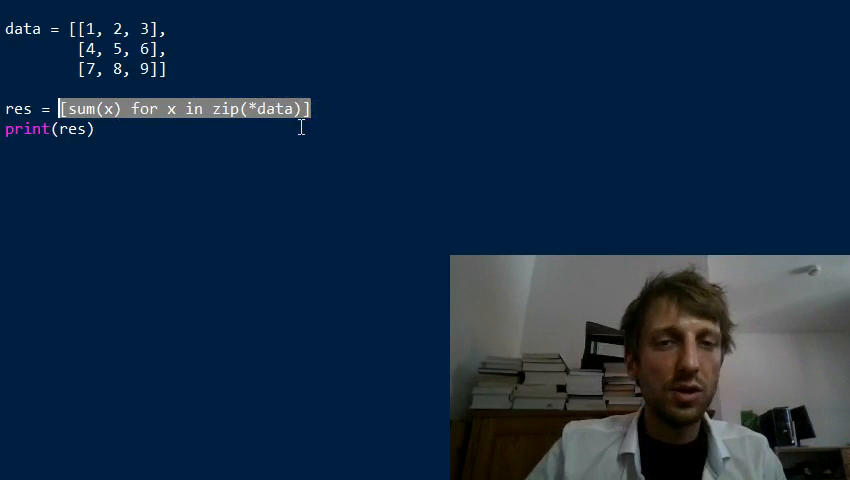
pyautogui.moveTo(295, 154)
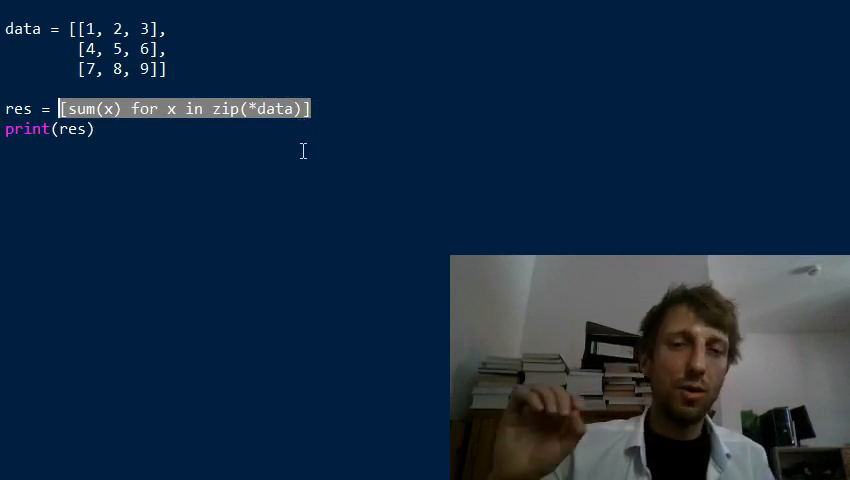
pyautogui.moveTo(312, 146)
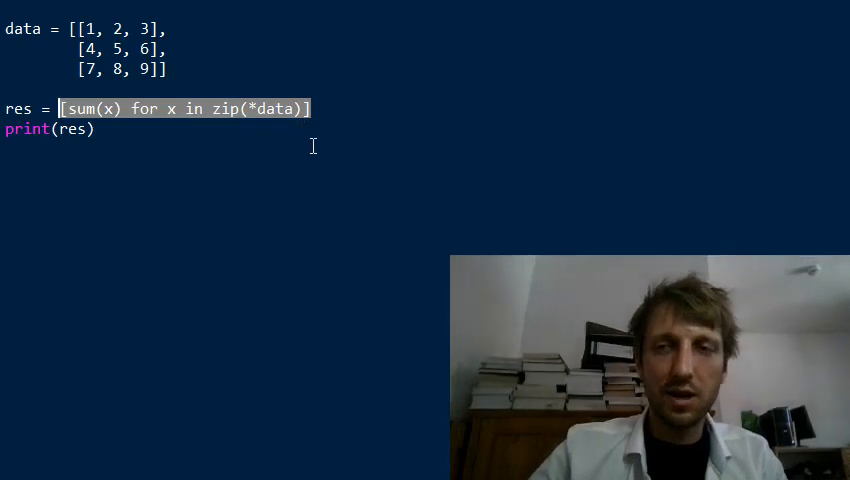
pyautogui.moveTo(224, 156)
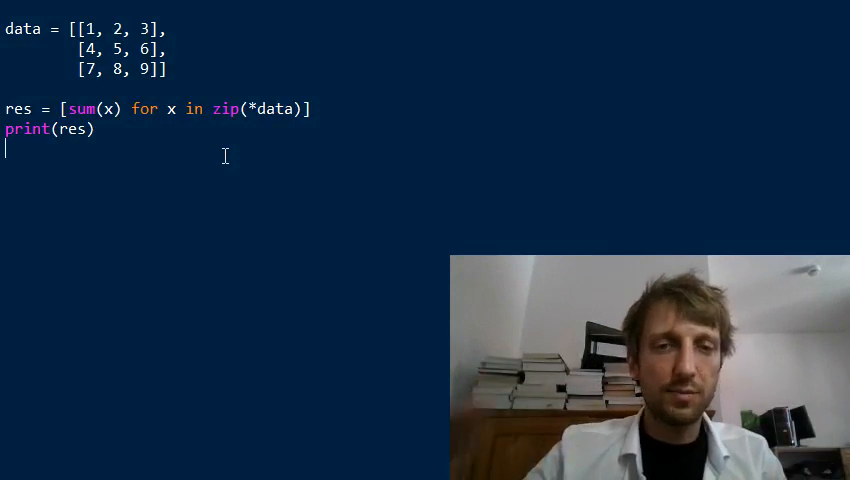
pyautogui.moveTo(302, 136)
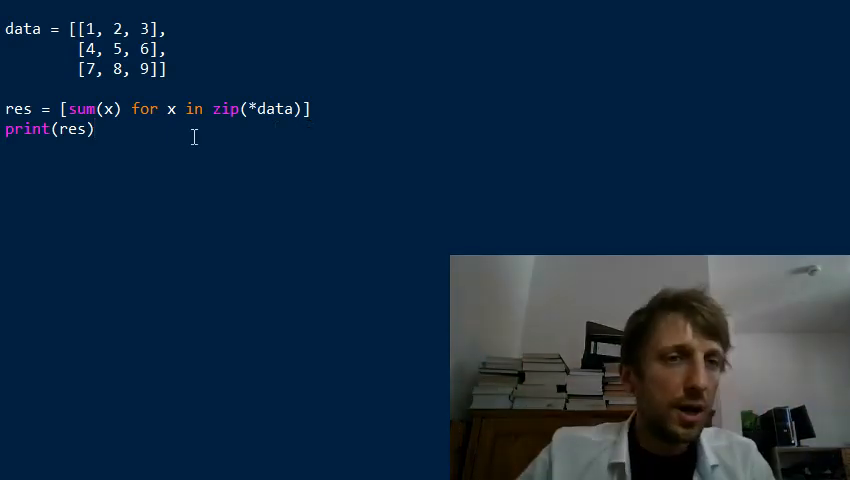
pyautogui.moveTo(471, 346)
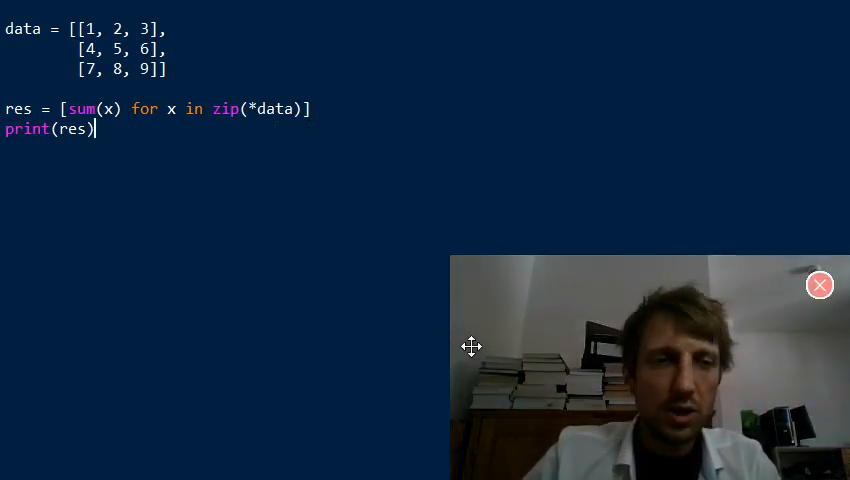
pyautogui.write('#')
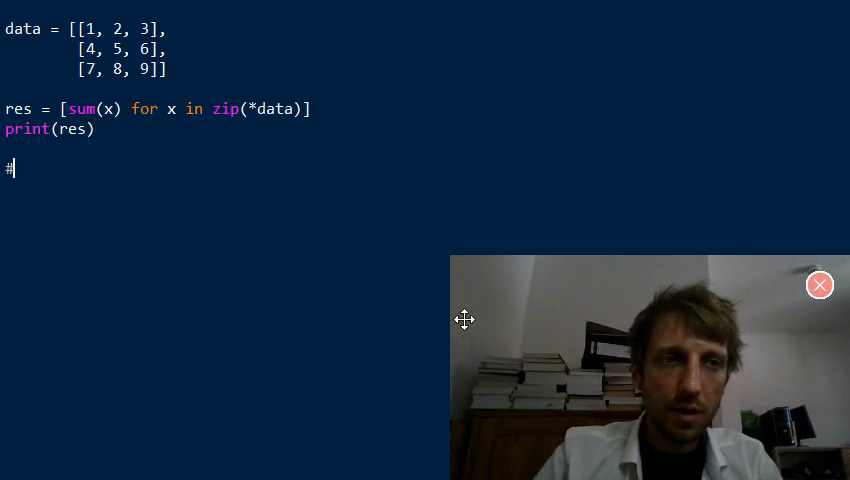
pyautogui.write('Method 2')
pyautogui.write('# Method 1')
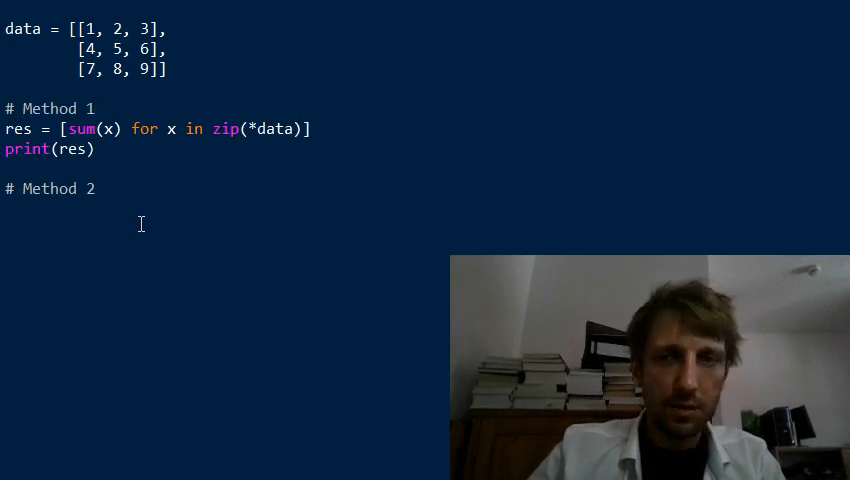
# - Import numpy as np and create a = np.array(data)
pyautogui.write('impo')
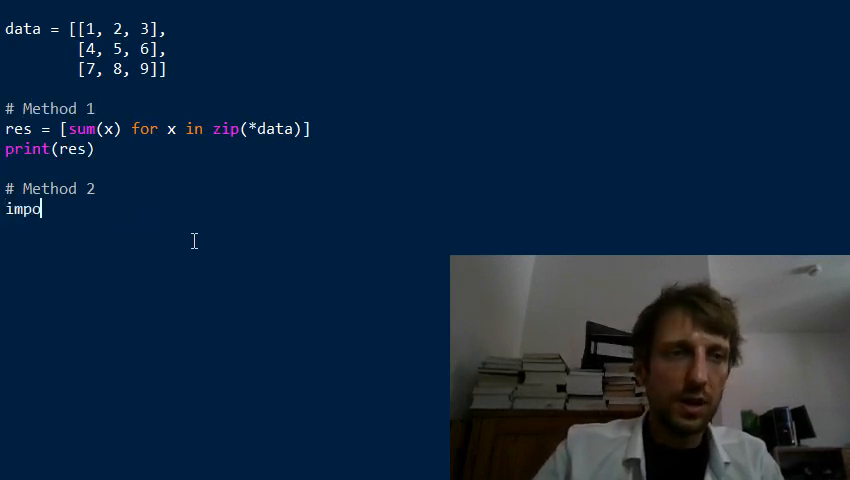
pyautogui.write('rt numpy a')
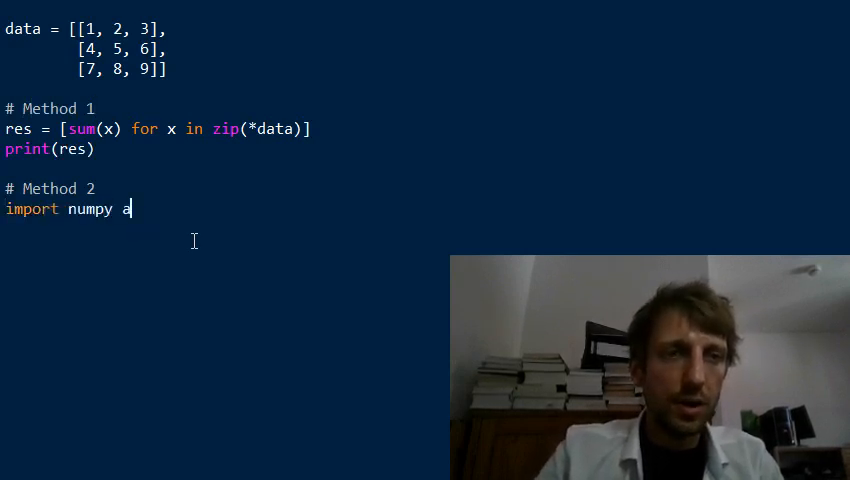
pyautogui.write('s np')
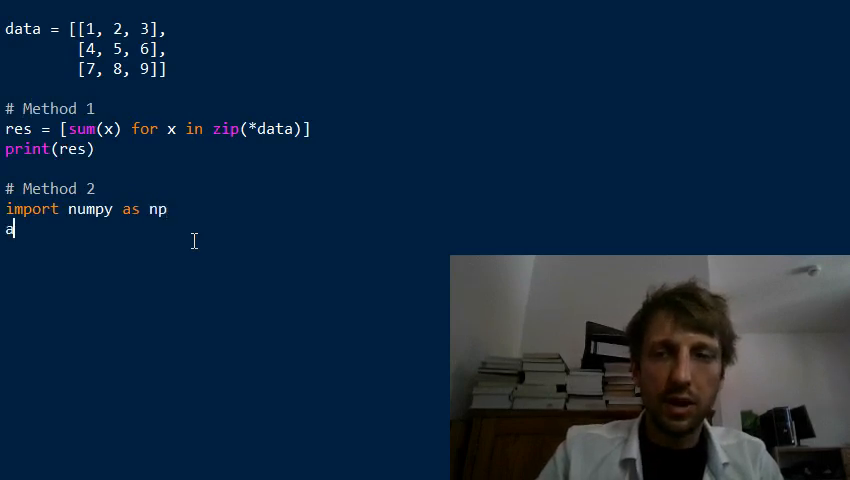
pyautogui.write('= np.array')
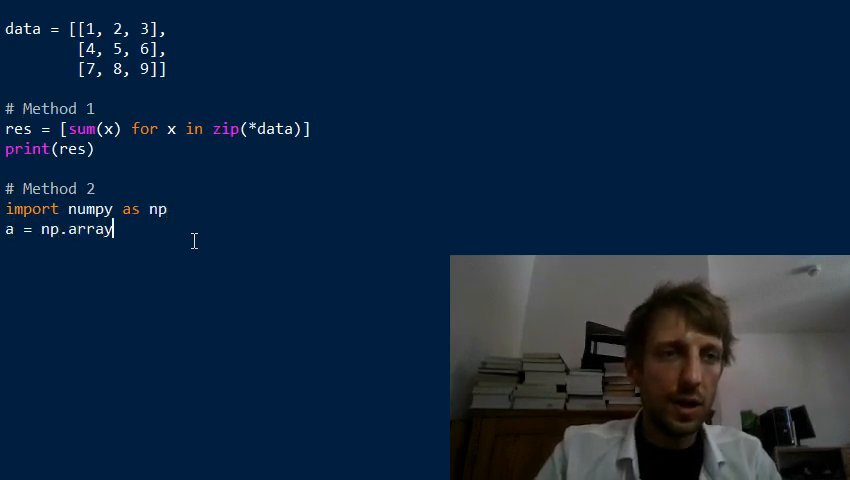
pyautogui.write('(data')
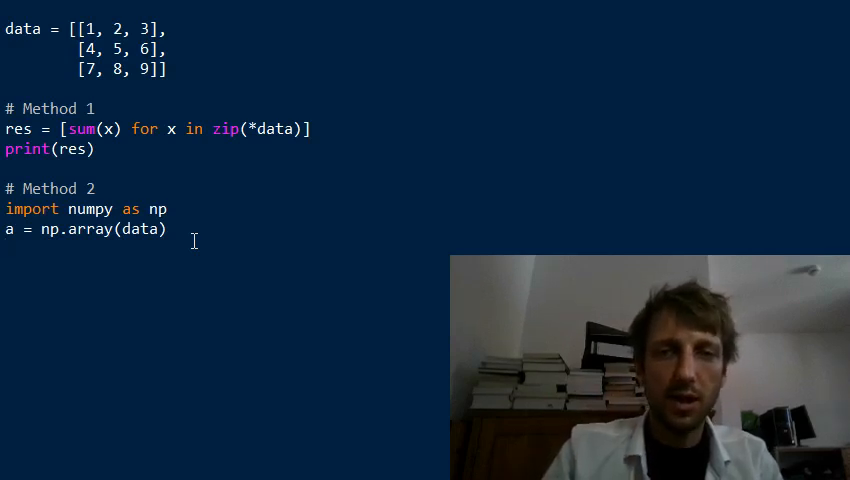
# - Compute res = np.sum(a, axis=0) and print(res)
pyautogui.write('res =')
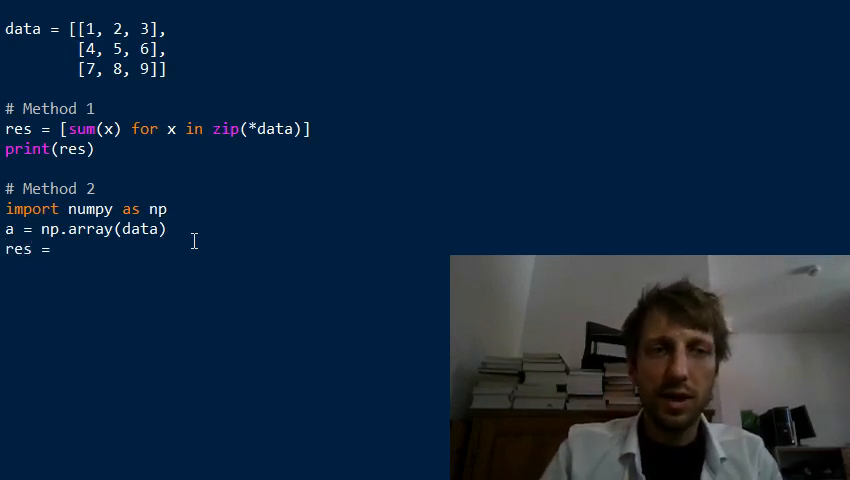
pyautogui.write('np.sum')
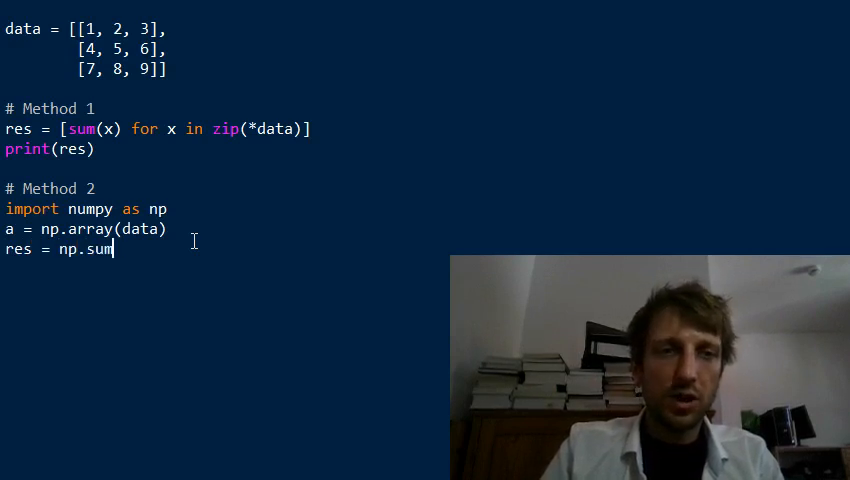
pyautogui.write('(a')
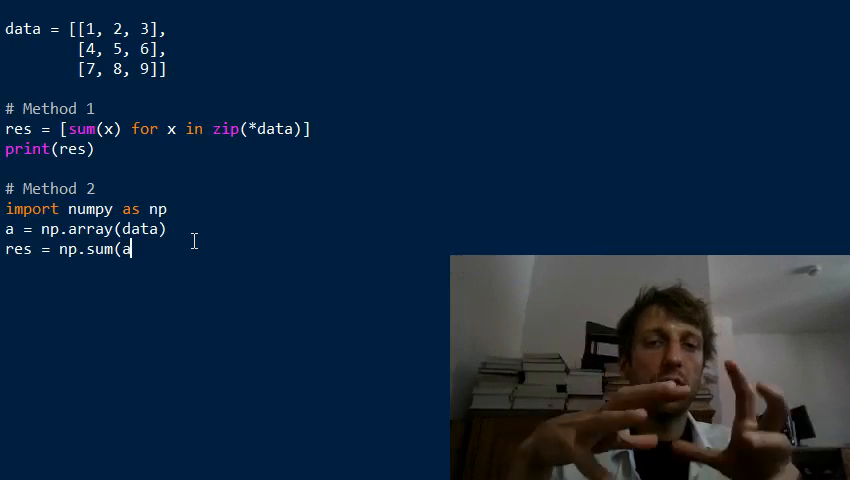
pyautogui.write(', axis=0')
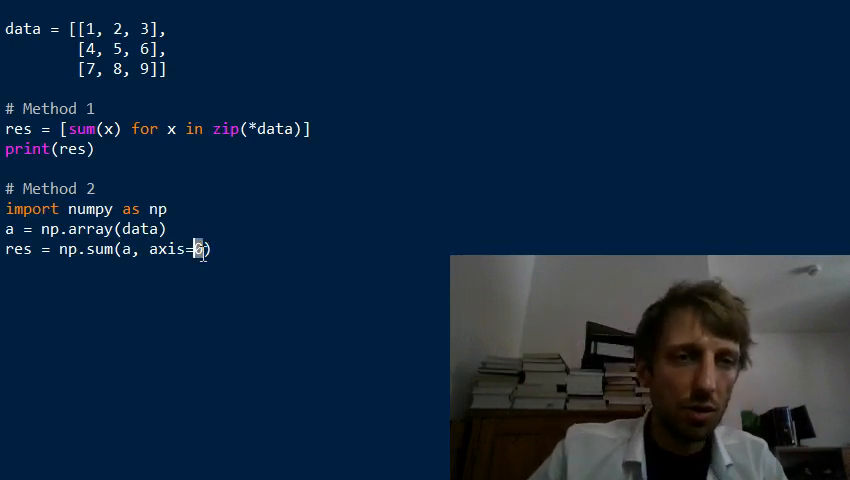
pyautogui.write('1')
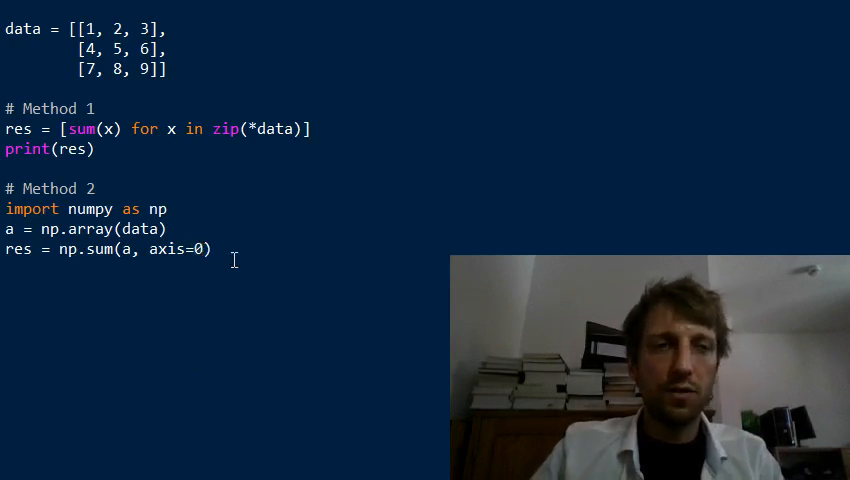
pyautogui.write('print')
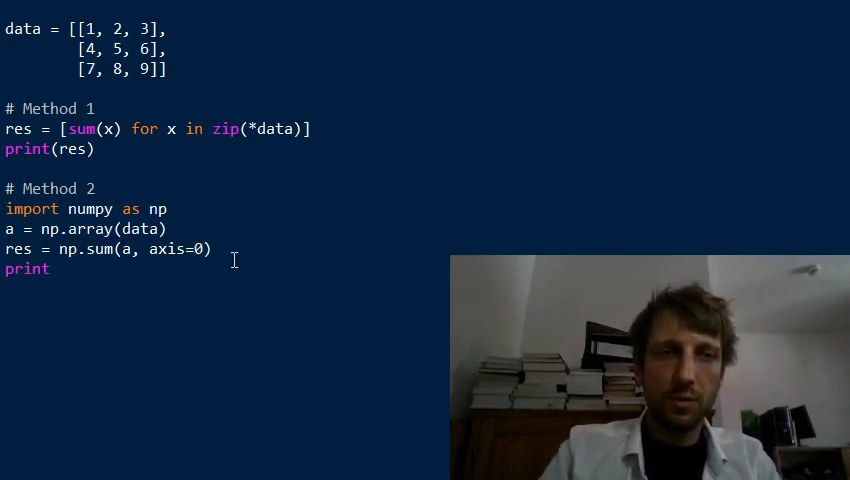
pyautogui.write('(res)')
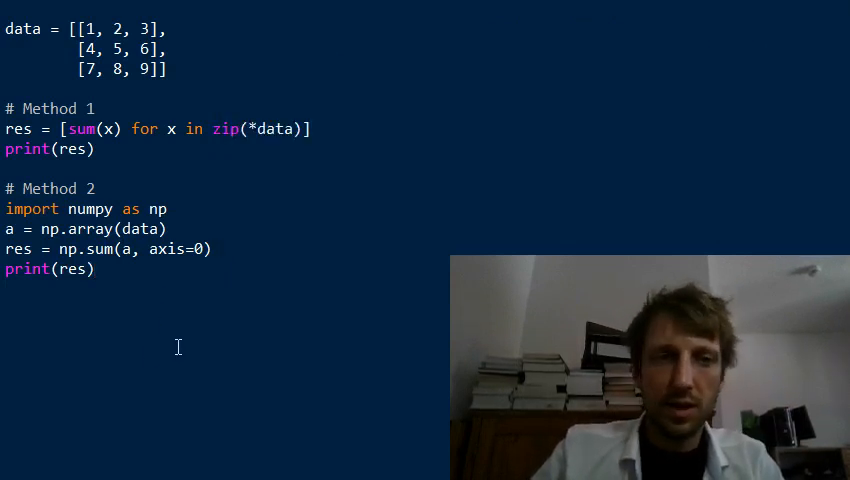
# - Add a '# Method 3' heading with res = map(sum, zip(*data)) beneath it
pyautogui.write('# M')
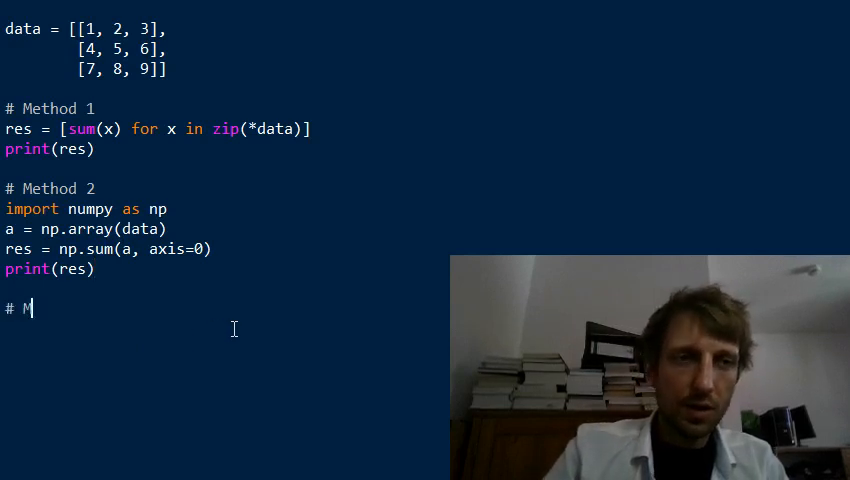
pyautogui.write('ethod 3')
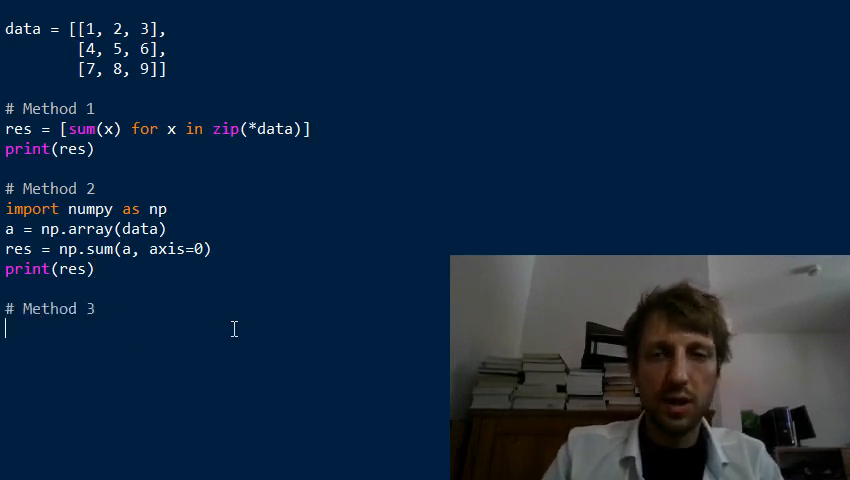
pyautogui.write('res =')
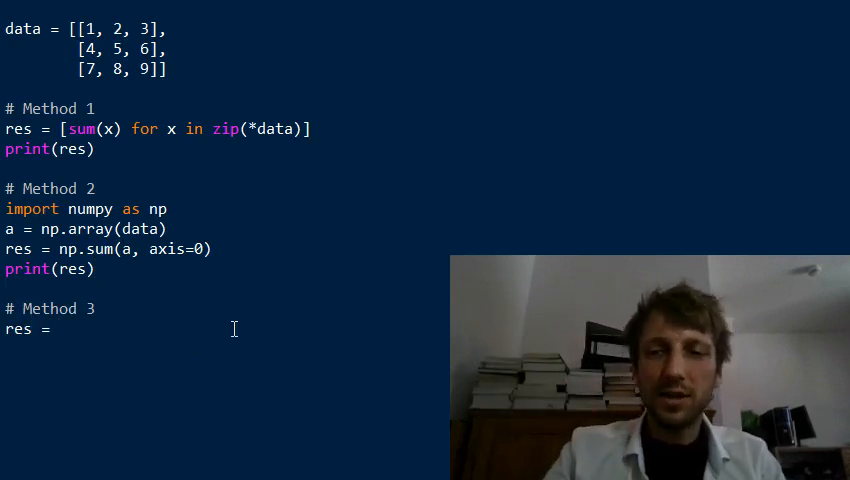
pyautogui.write('map(')
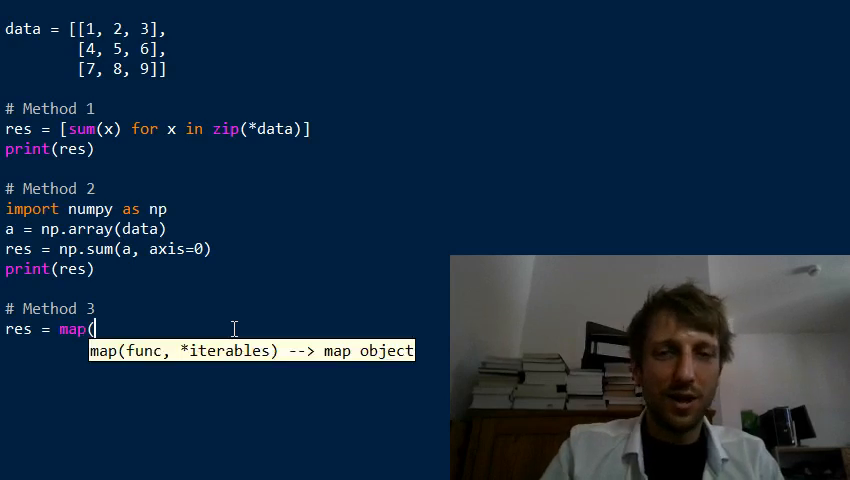
pyautogui.write('sum,')
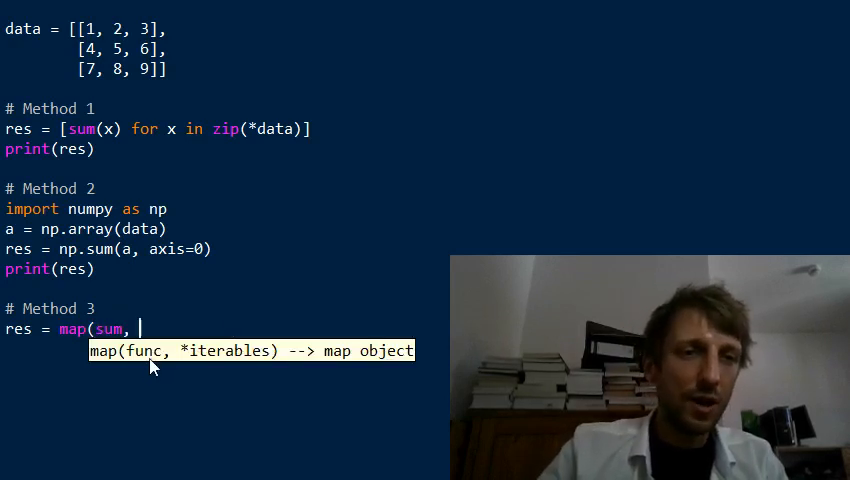
pyautogui.moveTo(203, 331)
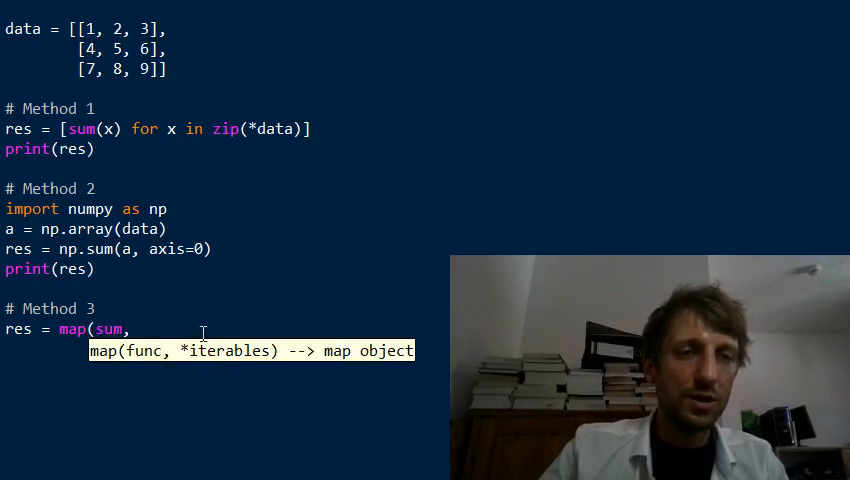
pyautogui.write('zip')
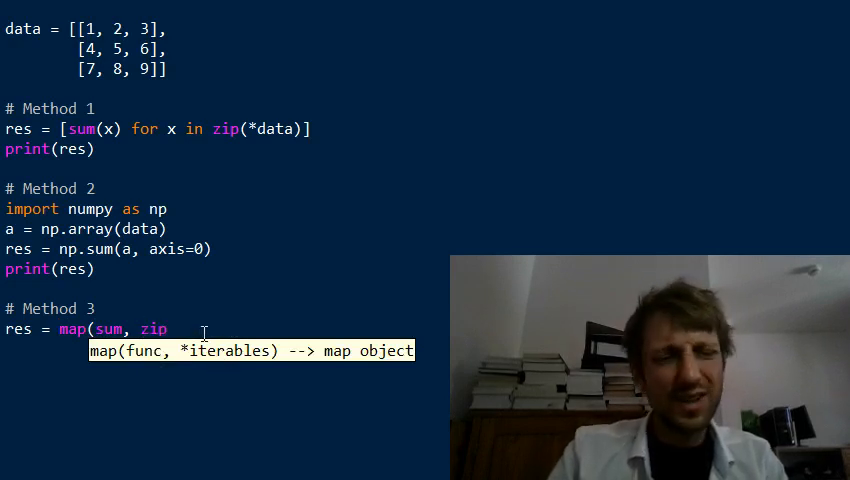
pyautogui.write('(')
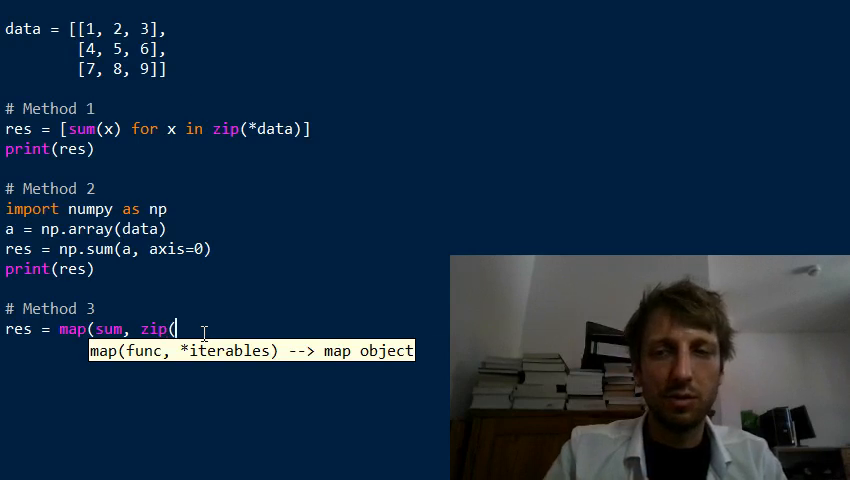
pyautogui.write('(*data')
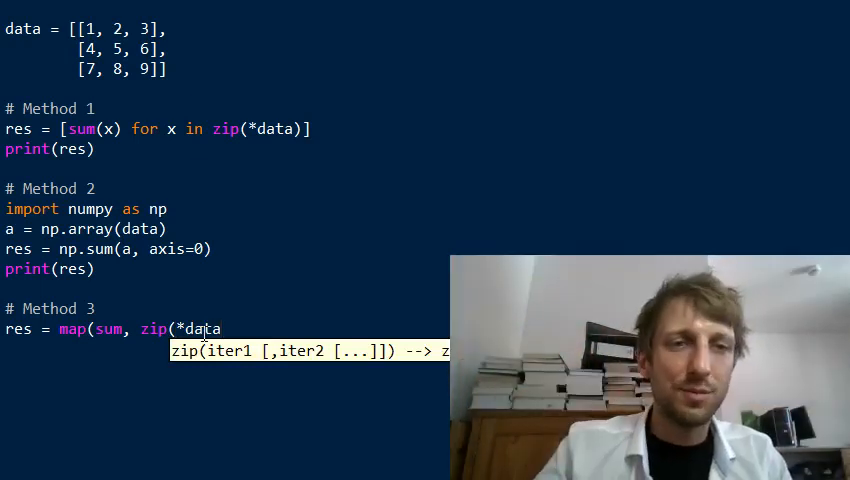
pyautogui.write('))')
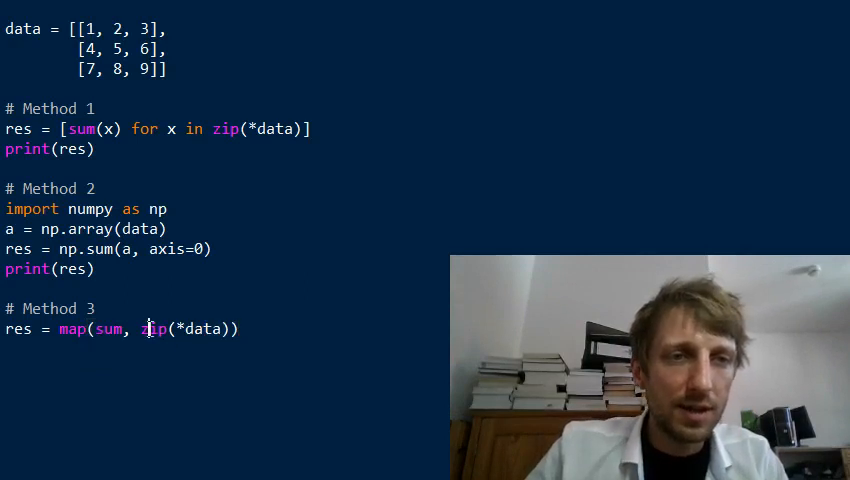
# - Highlight the unpacking star in zip(*data), then return to the end of the map line
pyautogui.moveTo(142, 328); pyautogui.dragTo(228, 328)
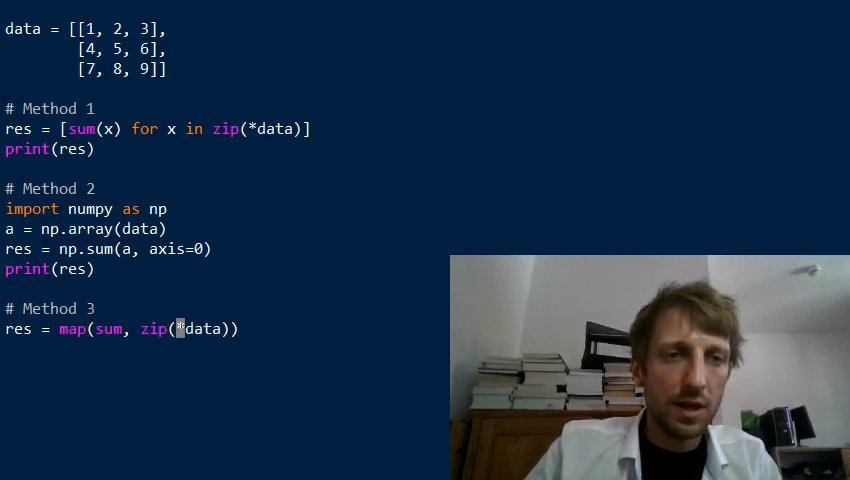
pyautogui.doubleClick(154, 328)
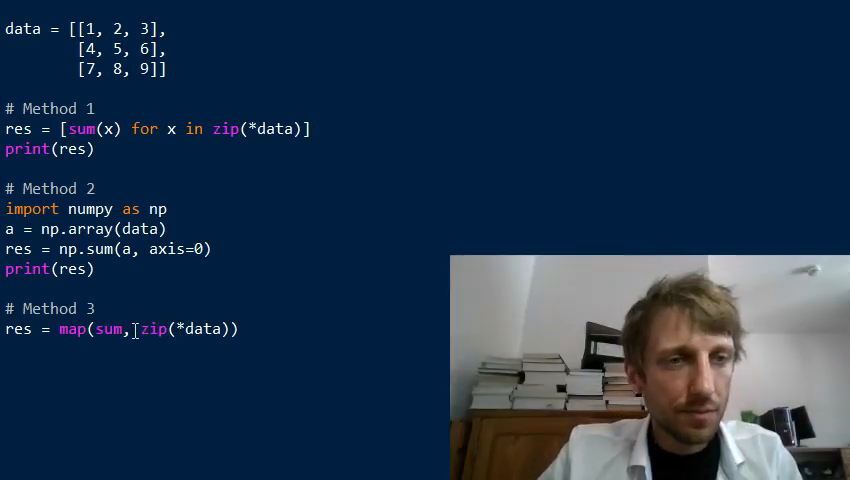
pyautogui.doubleClick(108, 328)
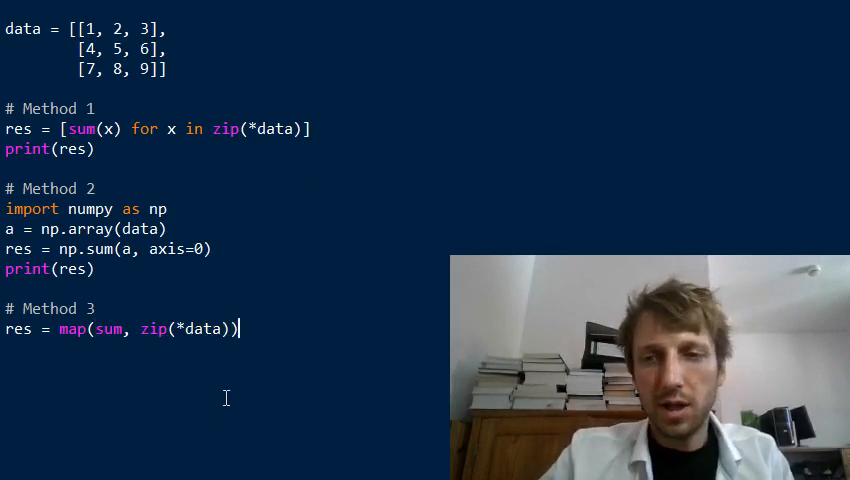
# - Add print(list(res)) below the map line to print Method 3's result
pyautogui.write('print(')
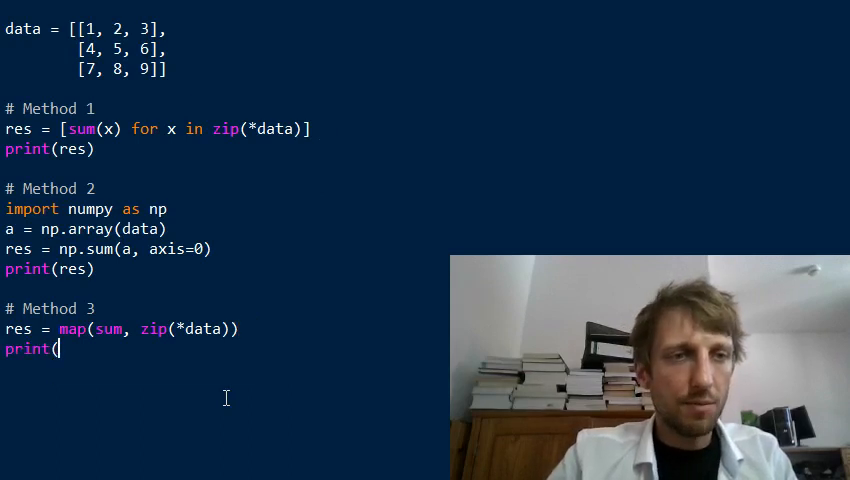
pyautogui.write('list(res')
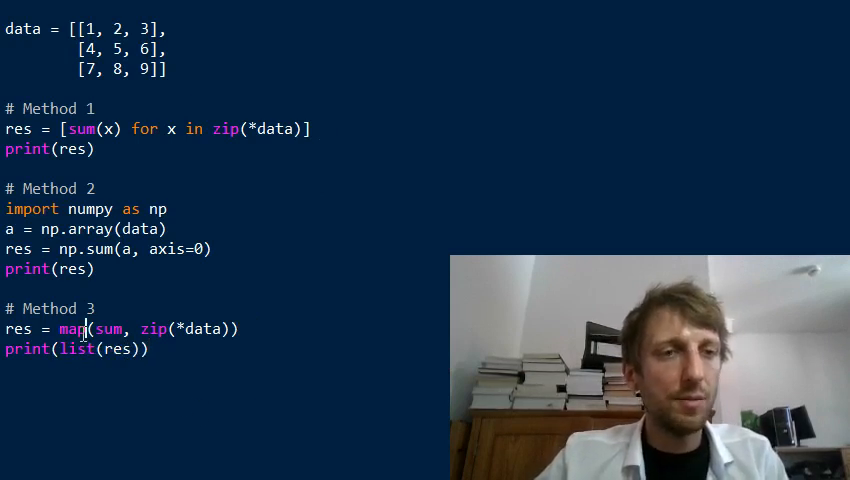
pyautogui.doubleClick(68, 328)
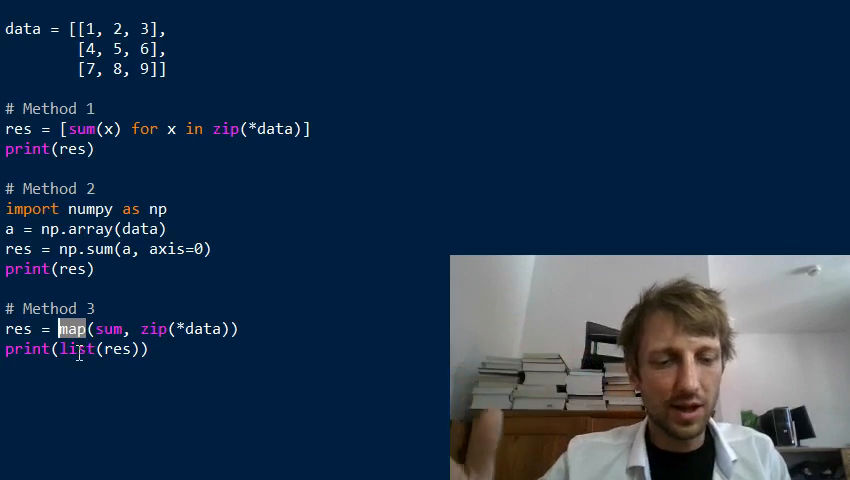
pyautogui.press('F5')
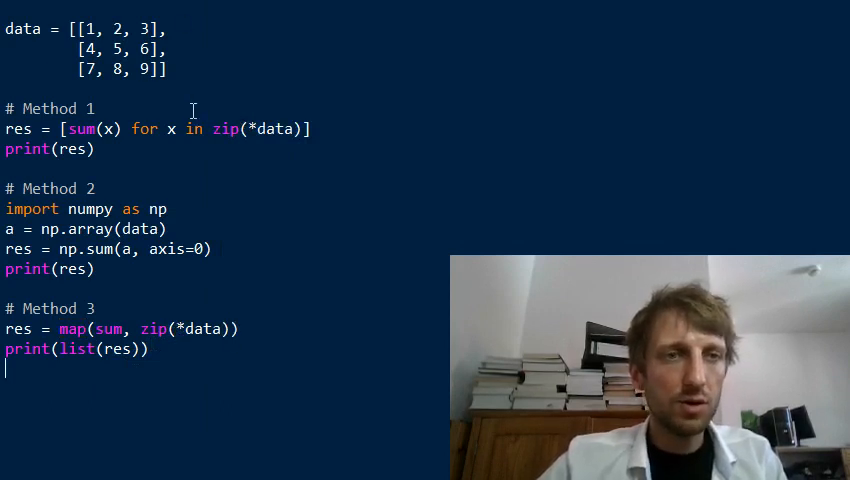
# - Replace zip(*data) with data to sum rows, then highlight the [6, 15, 24] results
pyautogui.moveTo(211, 128); pyautogui.dragTo(300, 128)
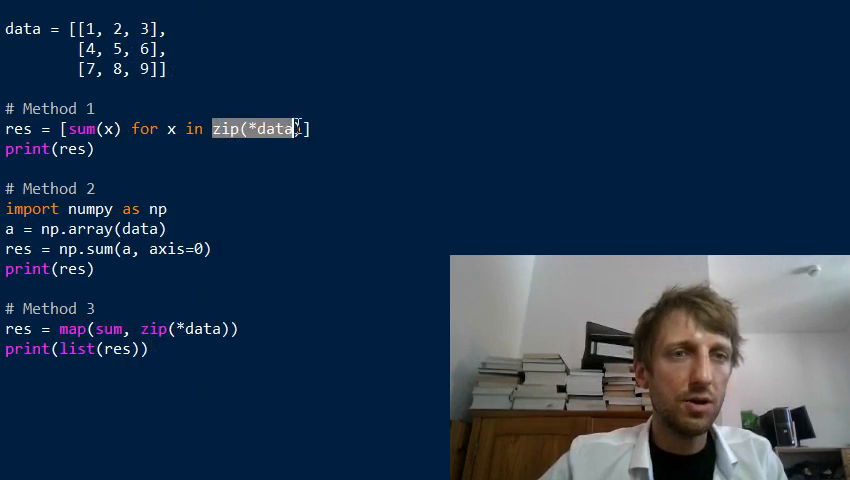
pyautogui.write('data')
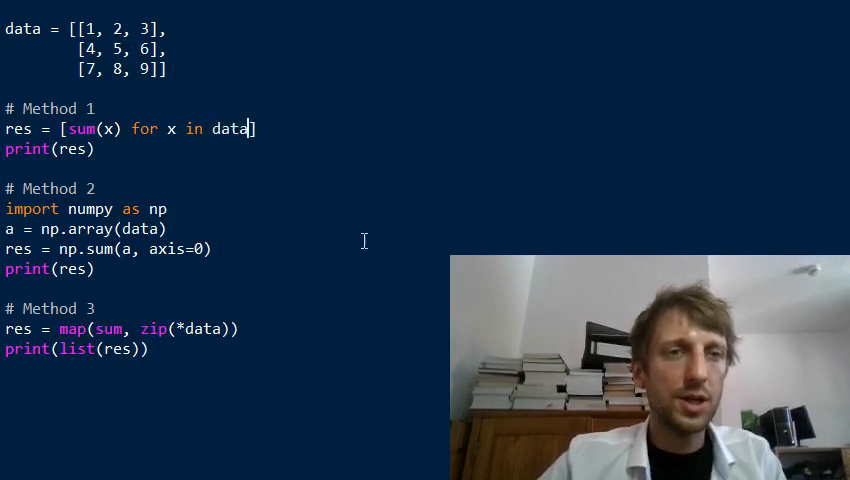
pyautogui.doubleClick(230, 128)
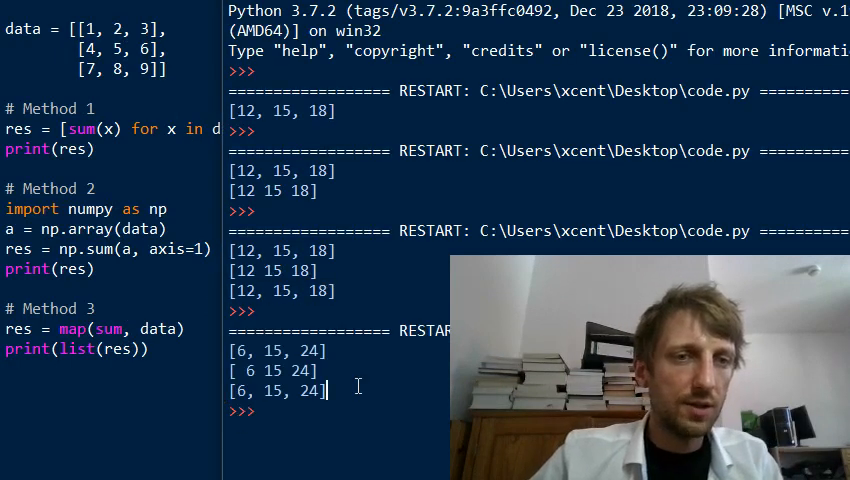
pyautogui.moveTo(228, 350); pyautogui.dragTo(325, 390)
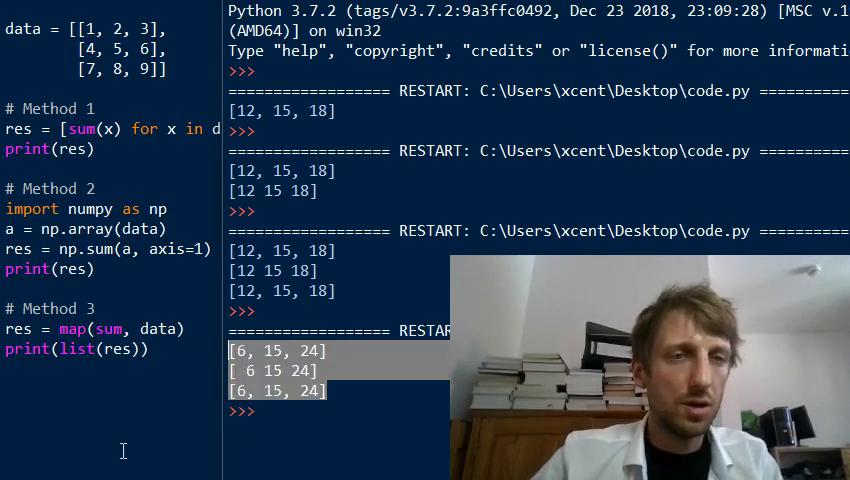